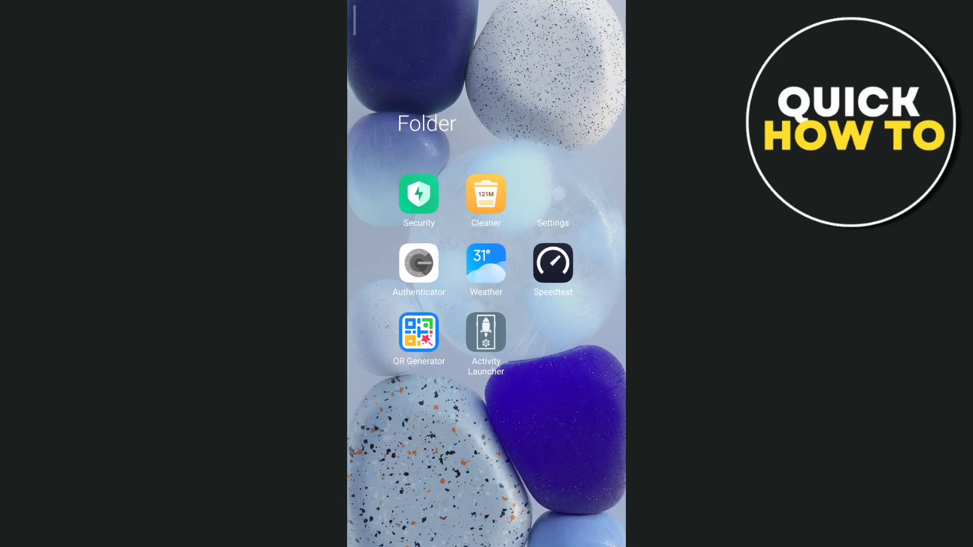
# - Open Settings from the home-screen folder and go to Apps > Manage apps
pyautogui.click(553, 195)
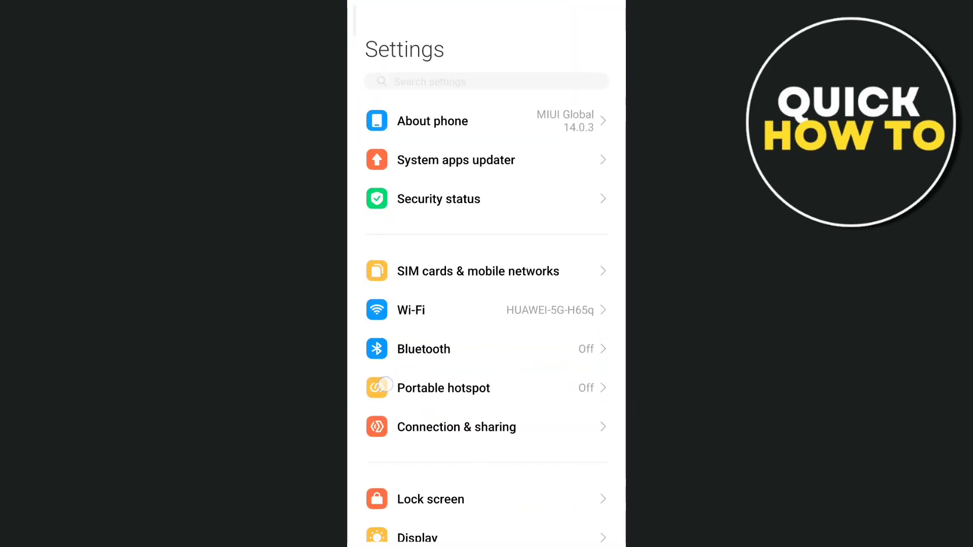
pyautogui.scroll(-3)
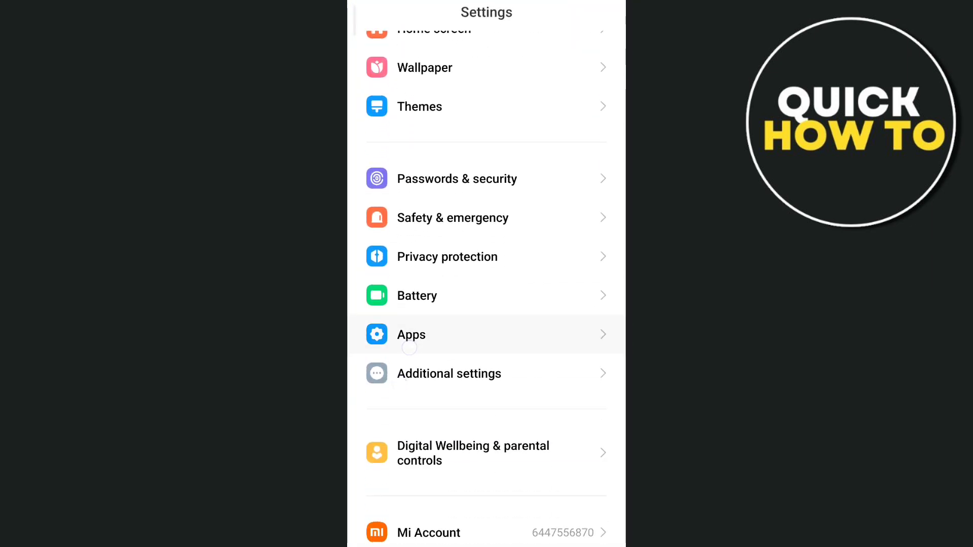
pyautogui.click(411, 335)
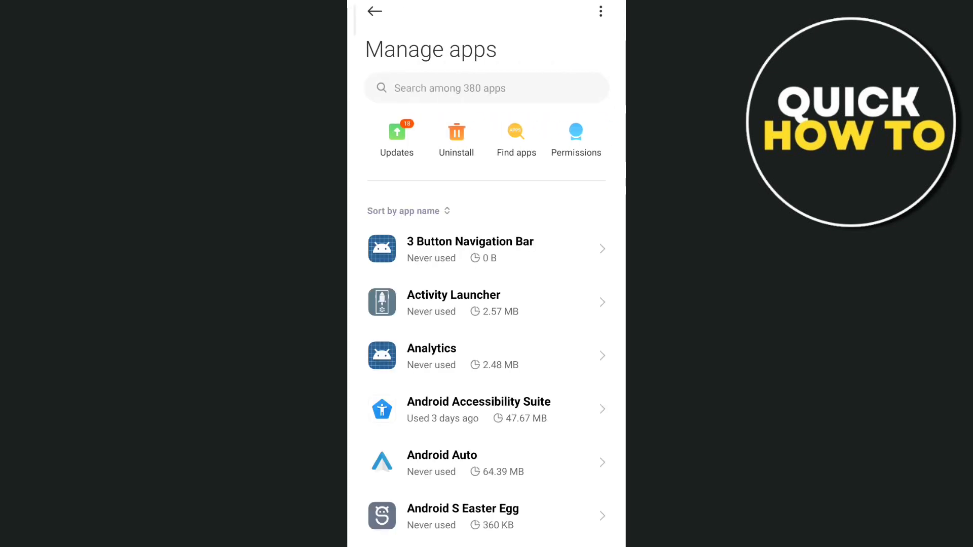
# - Search the installed apps for 'snapchat' and open Snapchat's App info page
pyautogui.click(483, 88)
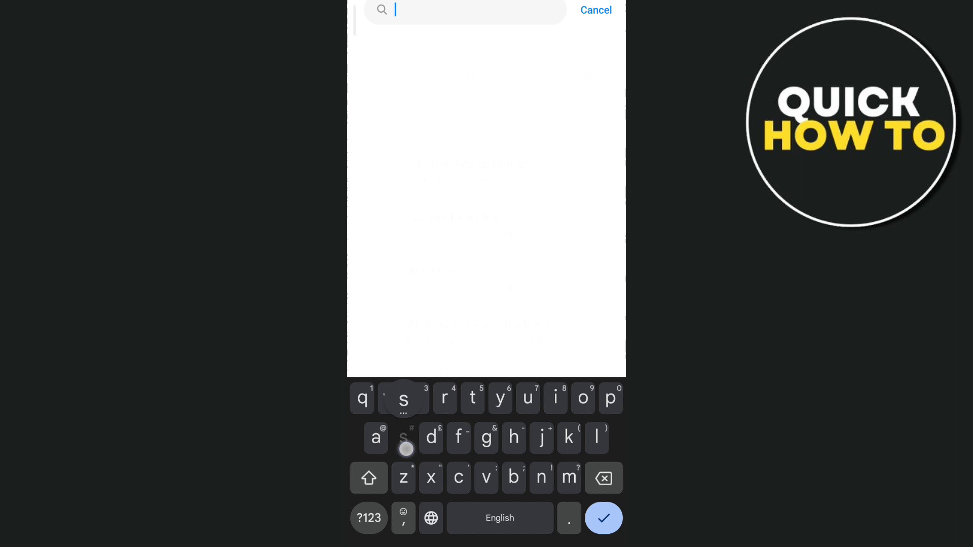
pyautogui.write('snapchat')
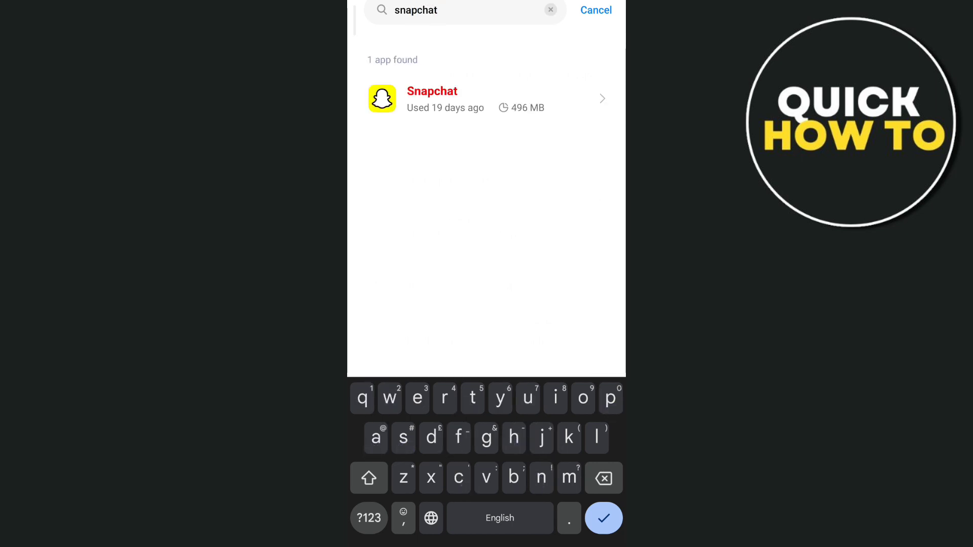
pyautogui.click(486, 99)
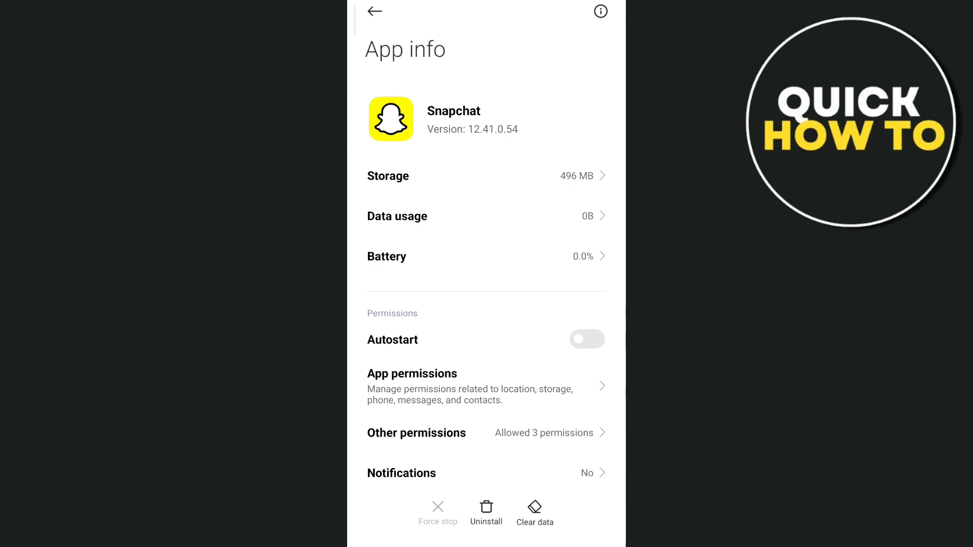
# - Clear Snapchat's cache through Clear data, then return to the home screen
pyautogui.click(533, 512)
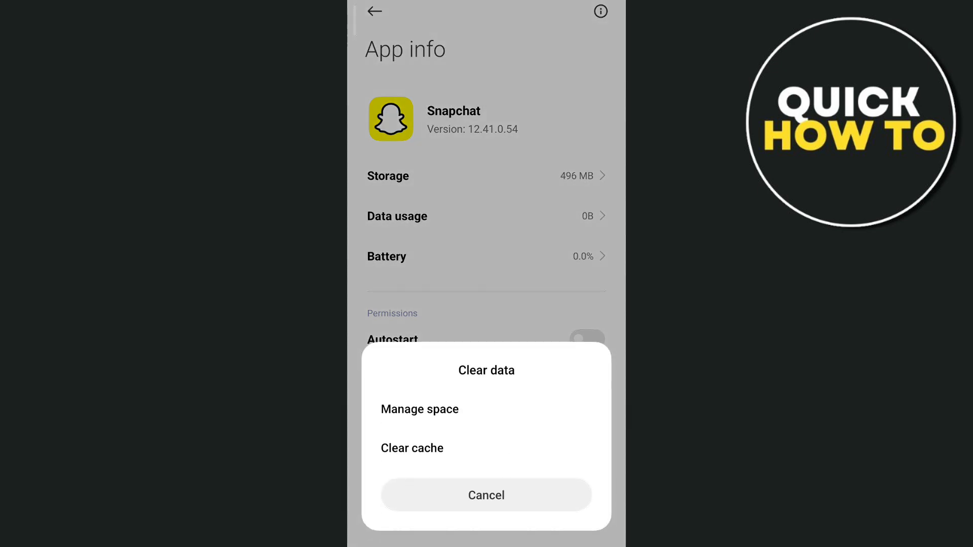
pyautogui.click(486, 495)
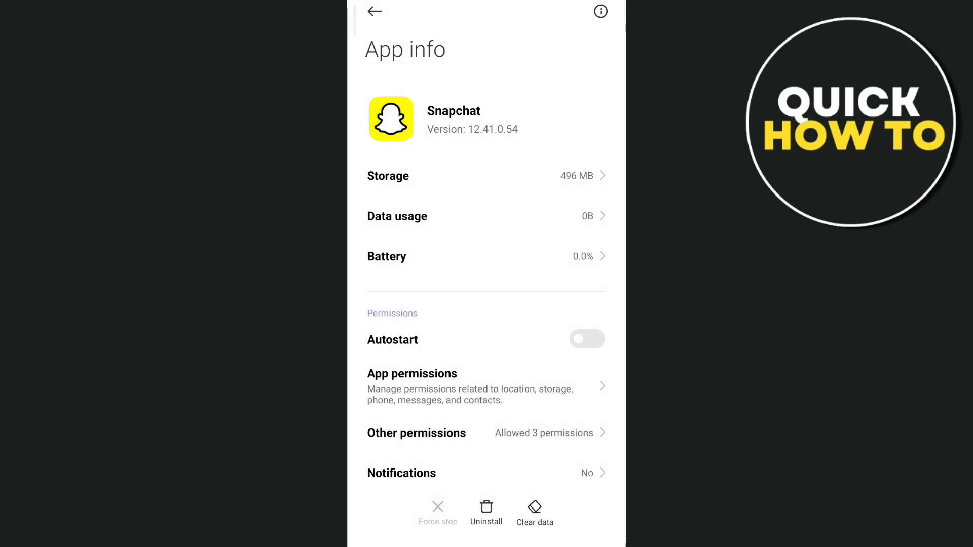
pyautogui.click(486, 511)
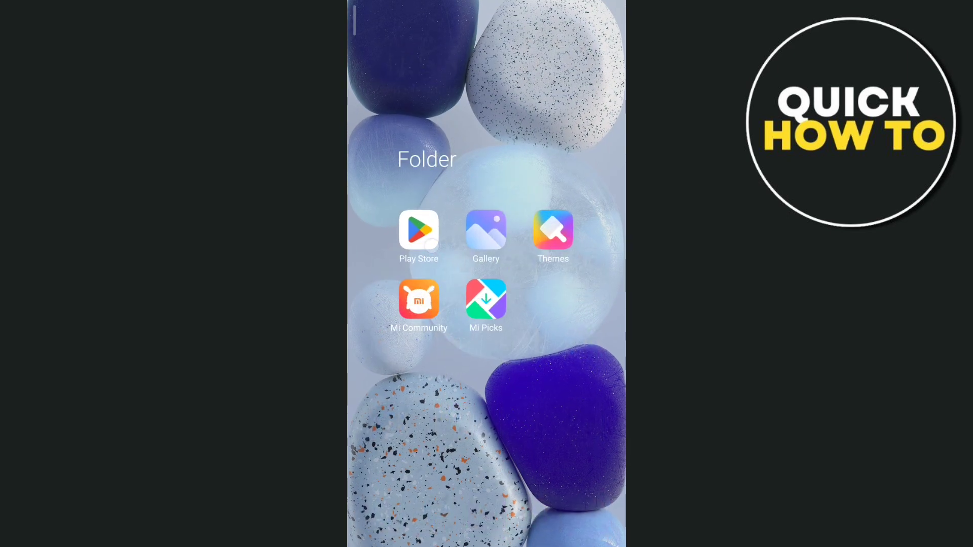
# - Search Google Play for 'snap', choose snapchat, and open Snapchat's store listing
pyautogui.click(418, 231)
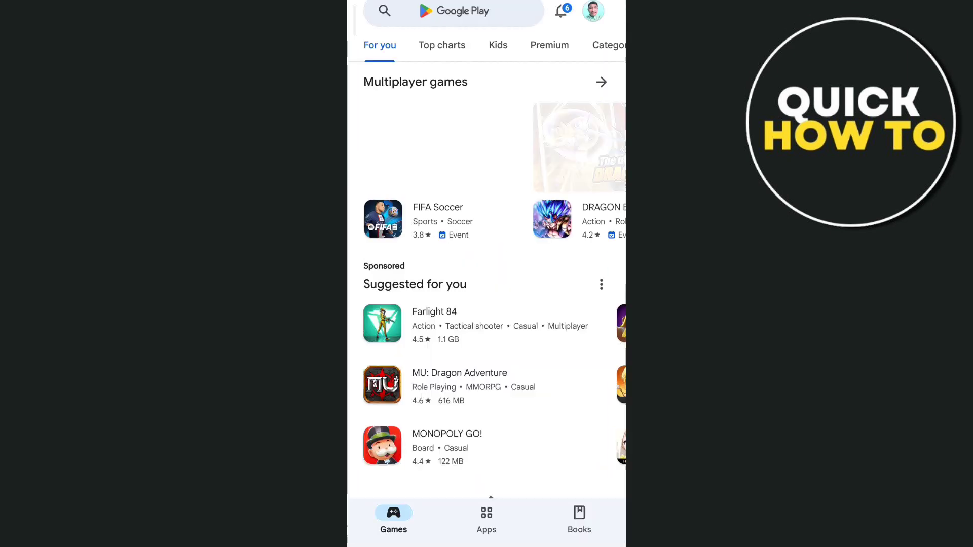
pyautogui.write('snap')
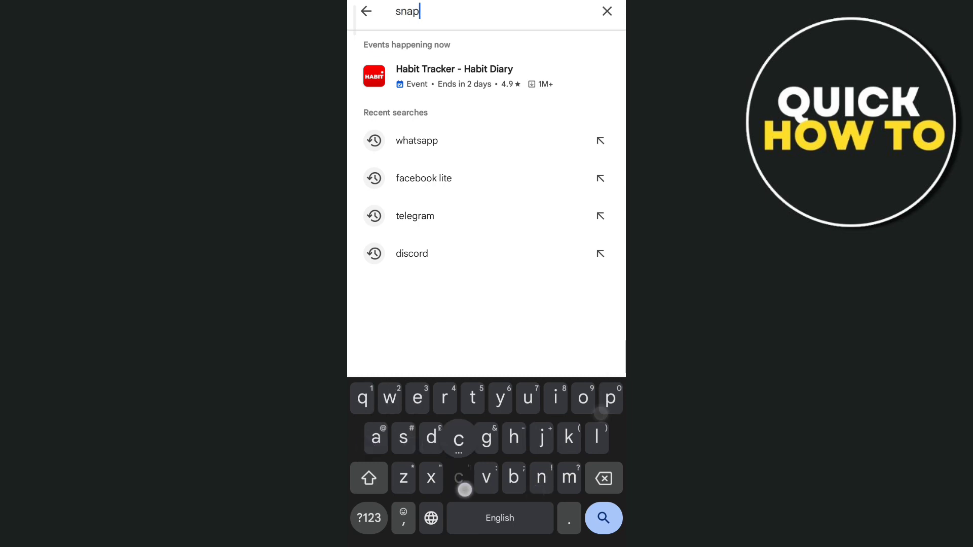
pyautogui.click(603, 517)
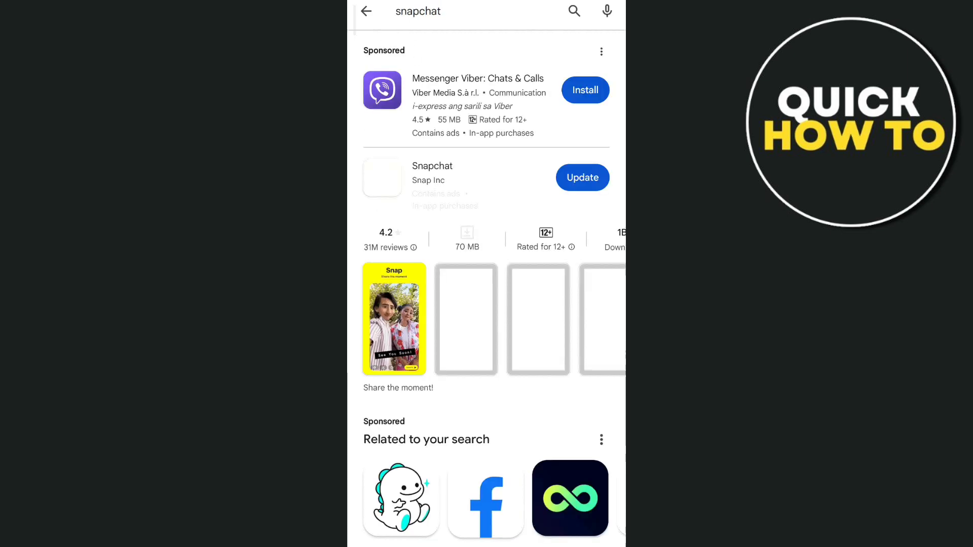
pyautogui.click(432, 174)
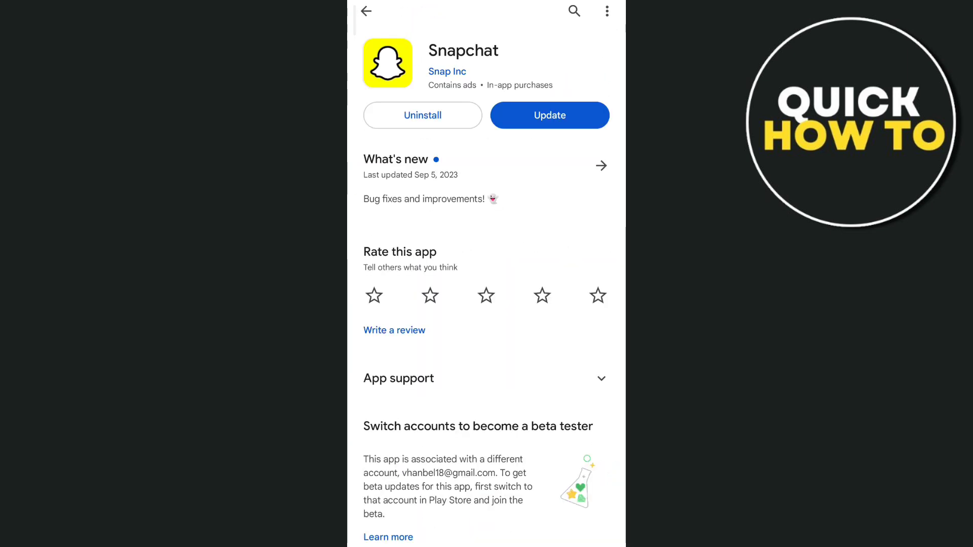